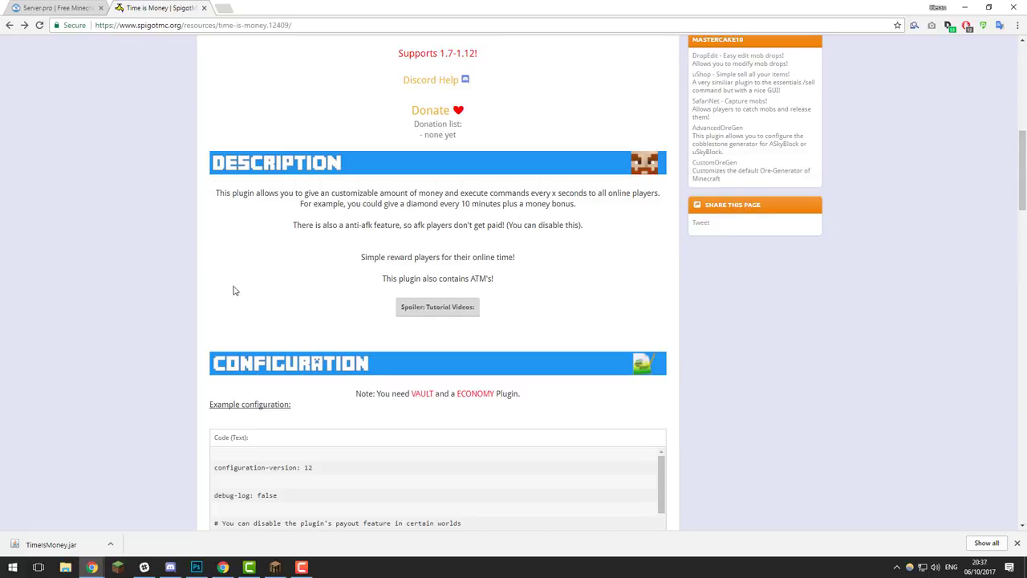
# Switch to the SpigotMC tab to read the Time is Money description and example config
pyautogui.click(52, 9)
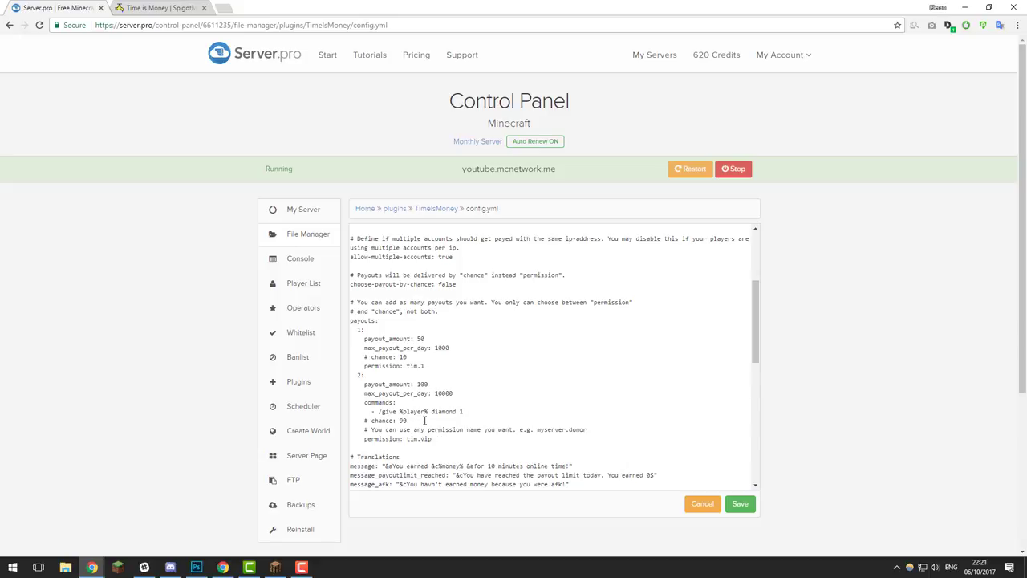
pyautogui.moveTo(360, 375); pyautogui.dragTo(437, 439)
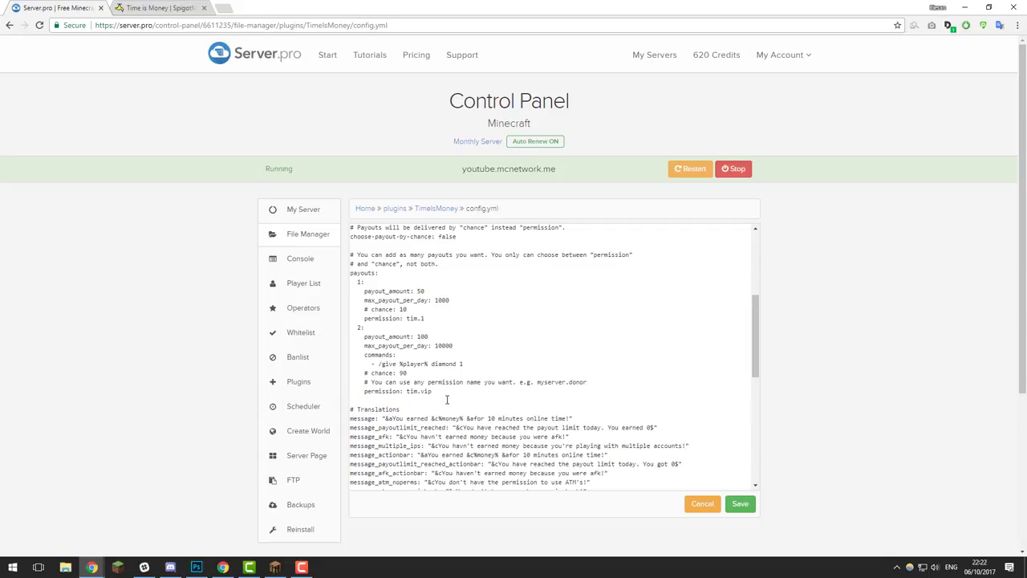
pyautogui.scroll(-3)
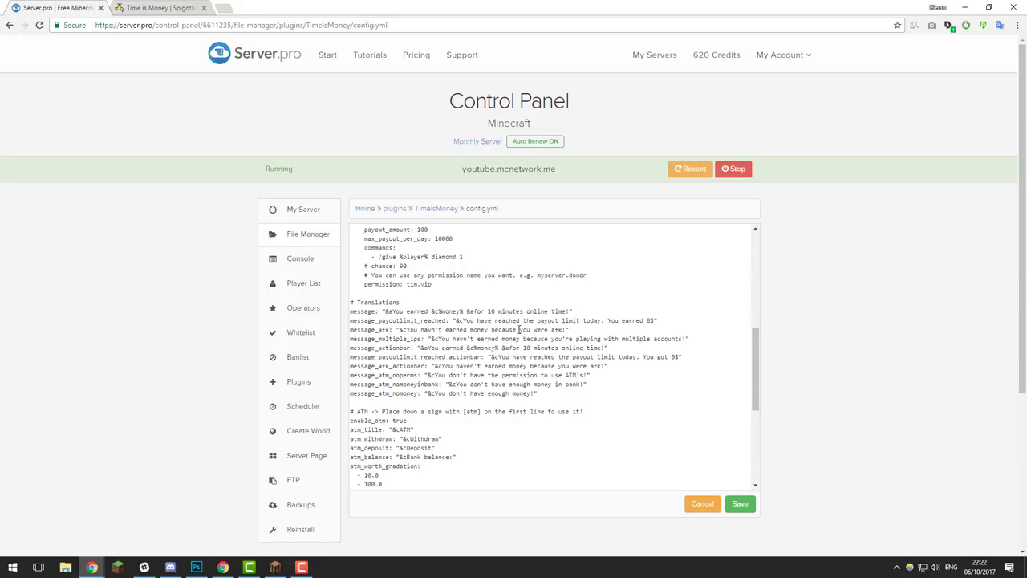
pyautogui.click(703, 503)
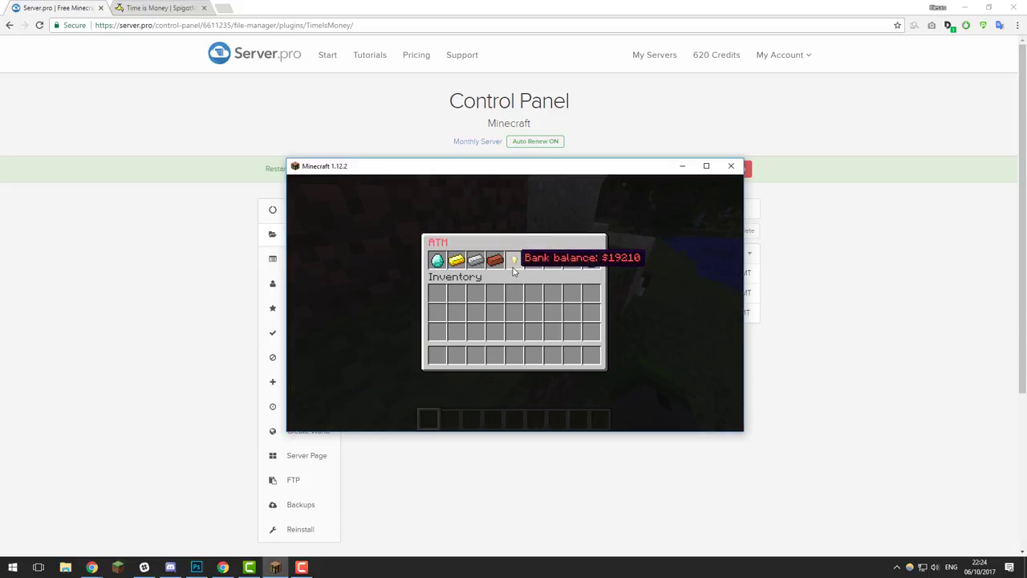
# Close the in-game ATM menu after viewing the withdrawal options and $19210 balance
pyautogui.press('Escape')
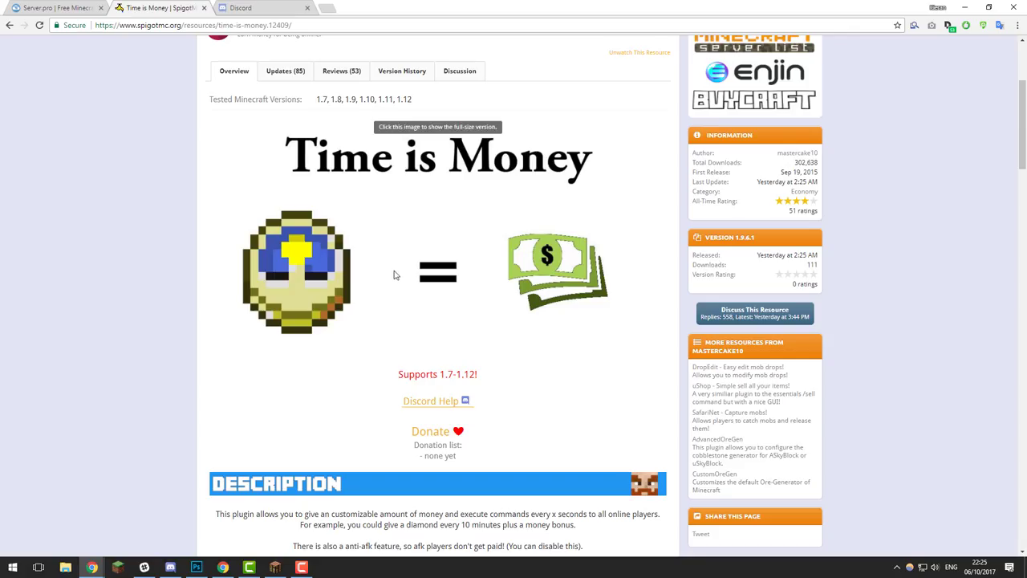
# Return from the SpigotMC Time is Money page to the Server.pro TimeIsMoney plugin folder
pyautogui.click(56, 9)
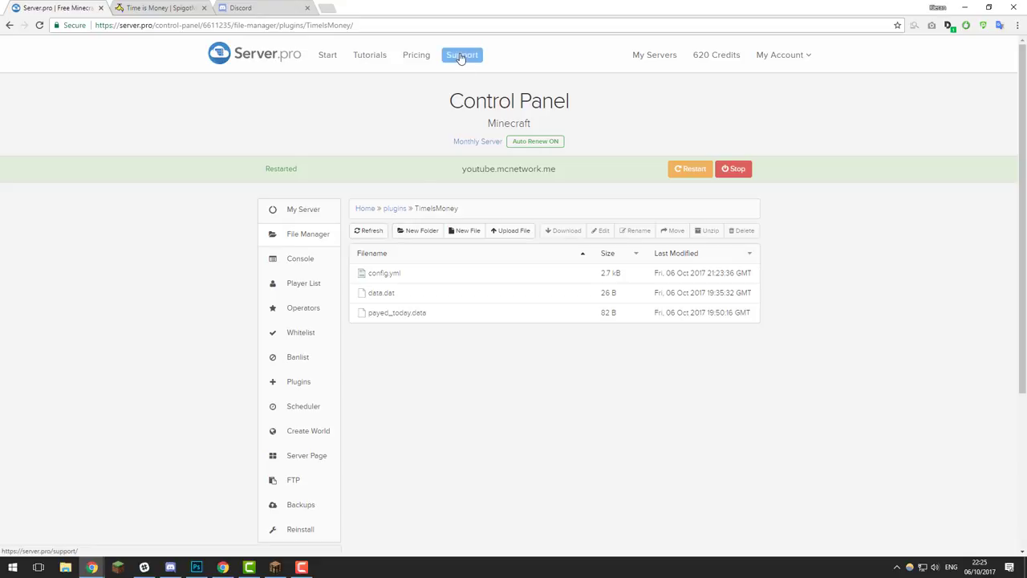